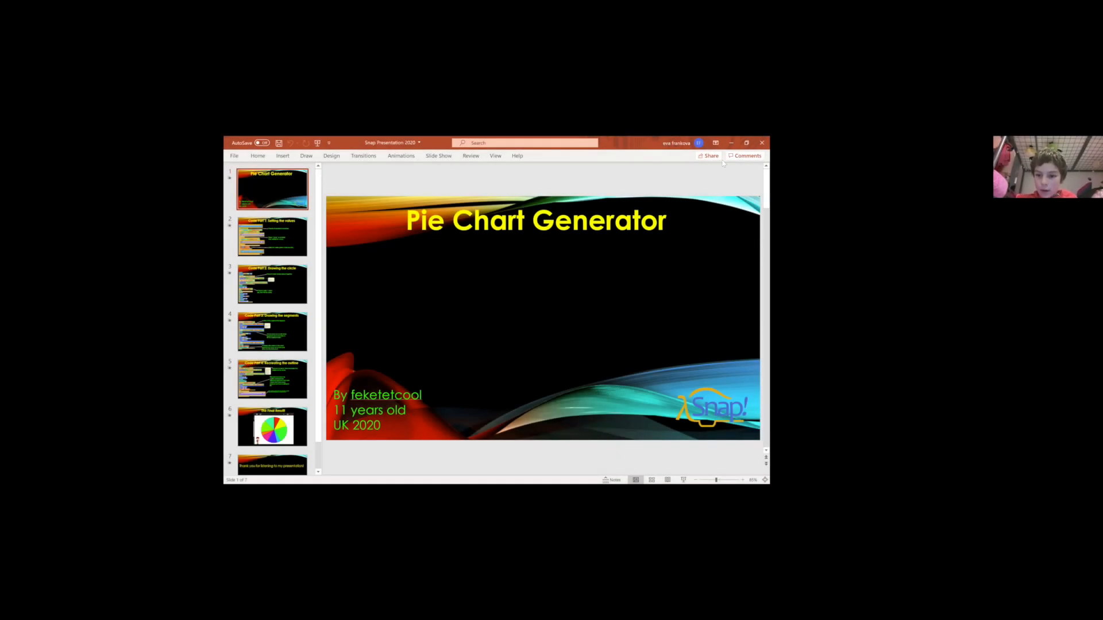
pyautogui.moveTo(728, 232)
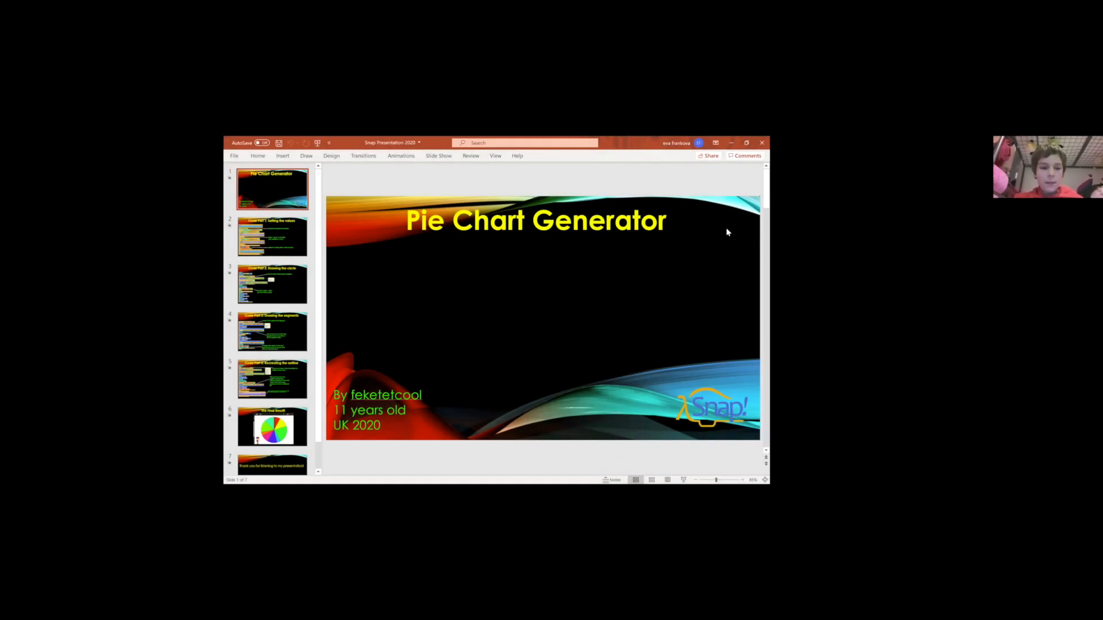